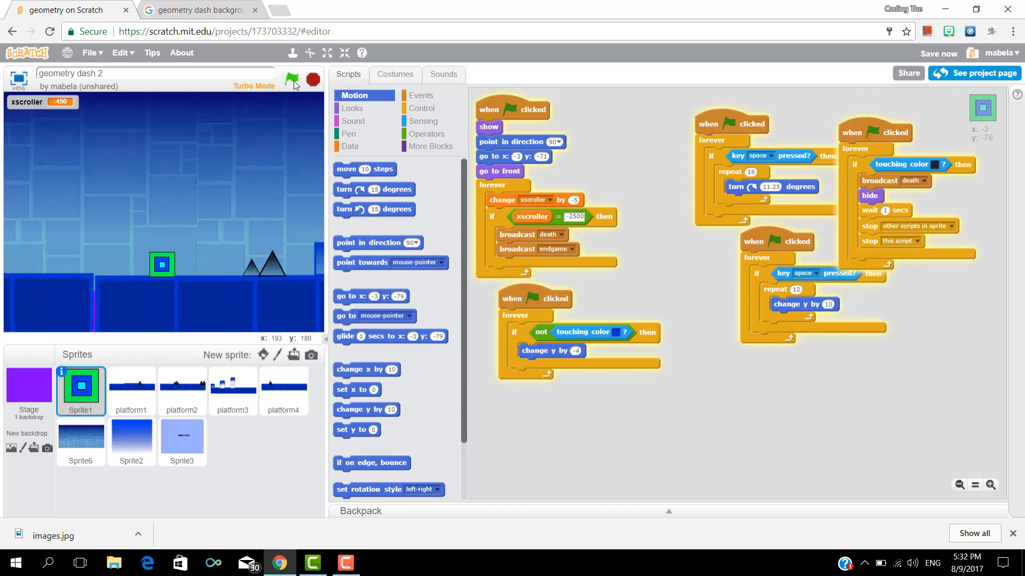
Run the finished scrolling Geometry Dash game with the green flag
{"action": "left_click", "coordinate": [292, 78]}
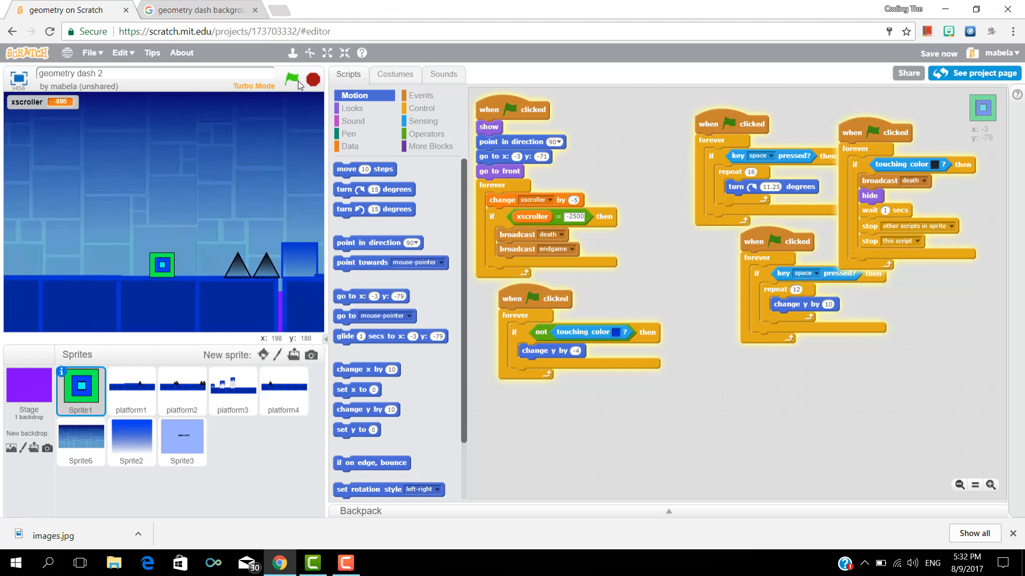
{"action": "left_click", "coordinate": [293, 79]}
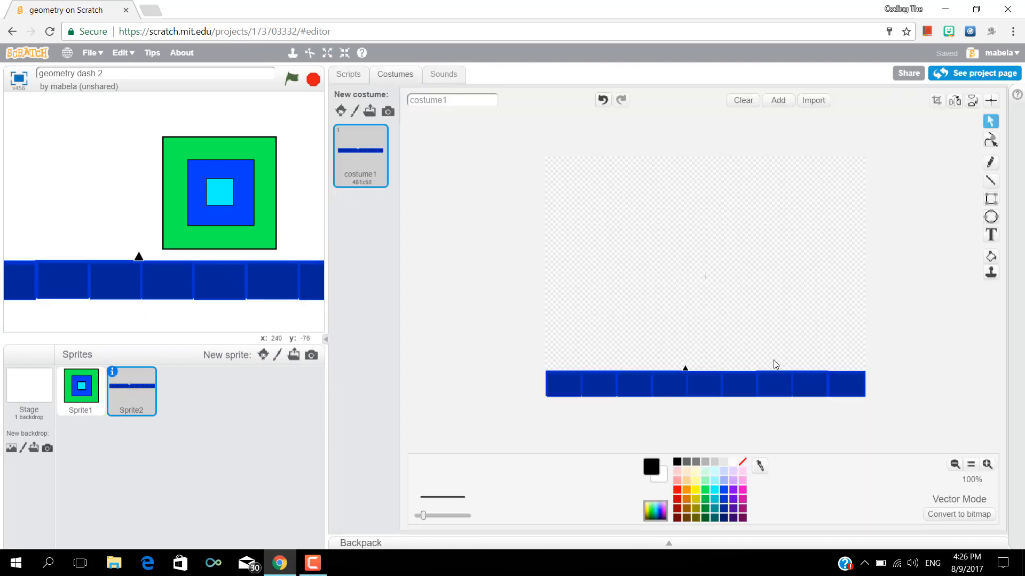
Add platform sprites with block towers and spikes, then look up a blue Geometry Dash background image
{"action": "left_click", "coordinate": [81, 386]}
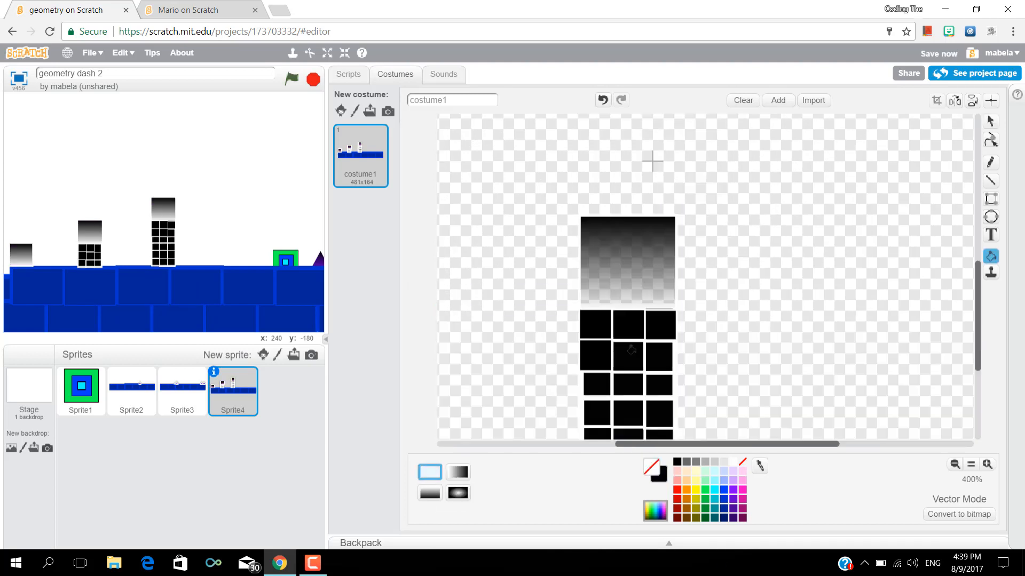
{"action": "left_click", "coordinate": [181, 386]}
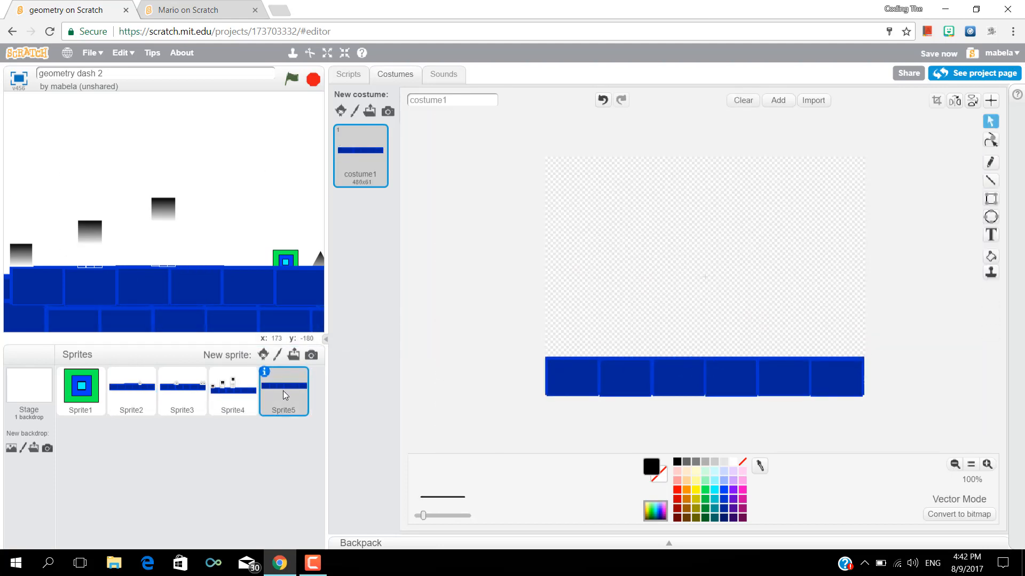
{"action": "left_click", "coordinate": [182, 390]}
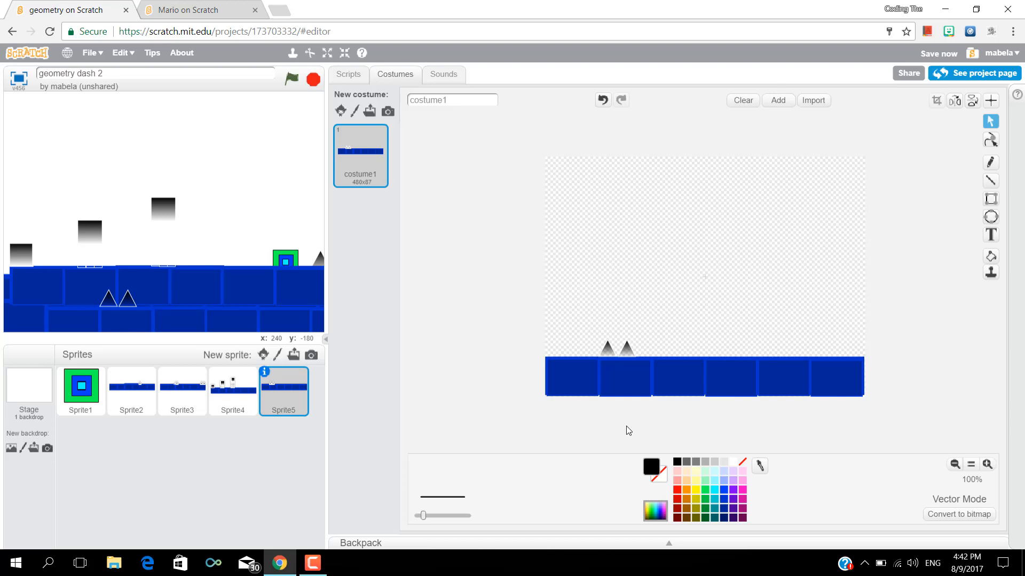
{"action": "left_click", "coordinate": [348, 73]}
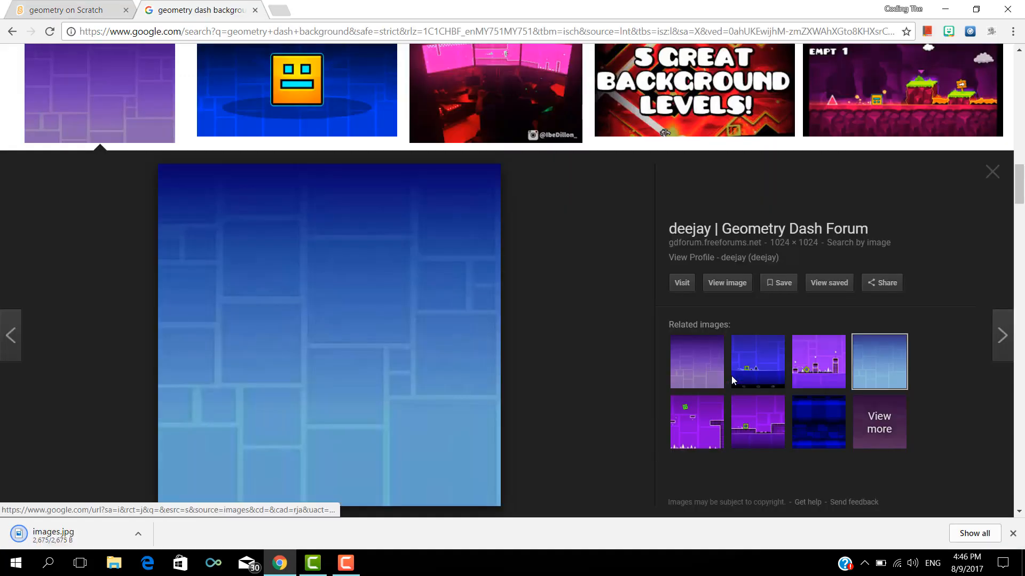
Create a sixth sprite from the Desktop images.jpg background and stretch it wide across the stage
{"action": "left_click", "coordinate": [65, 9]}
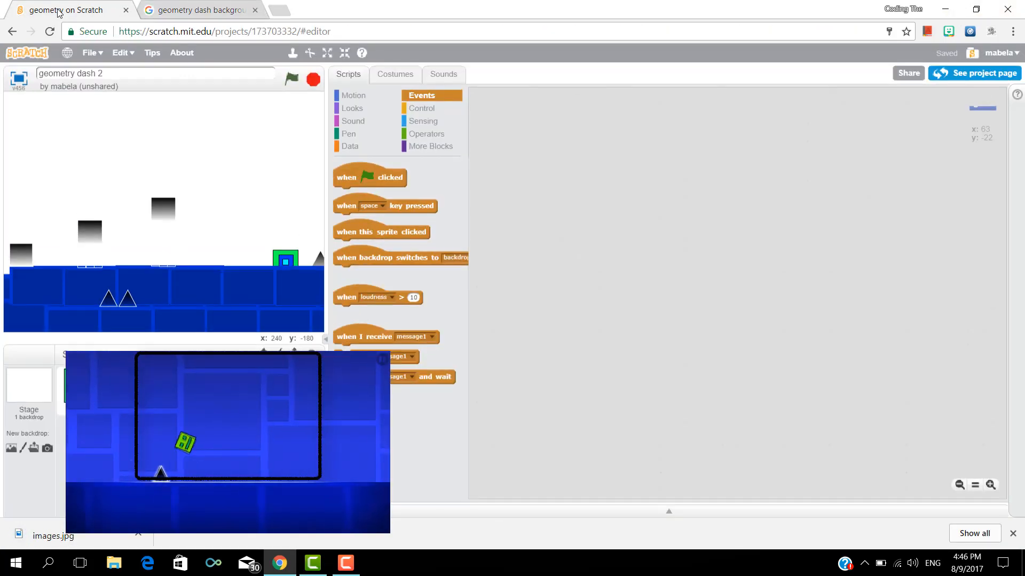
{"action": "left_click", "coordinate": [395, 73]}
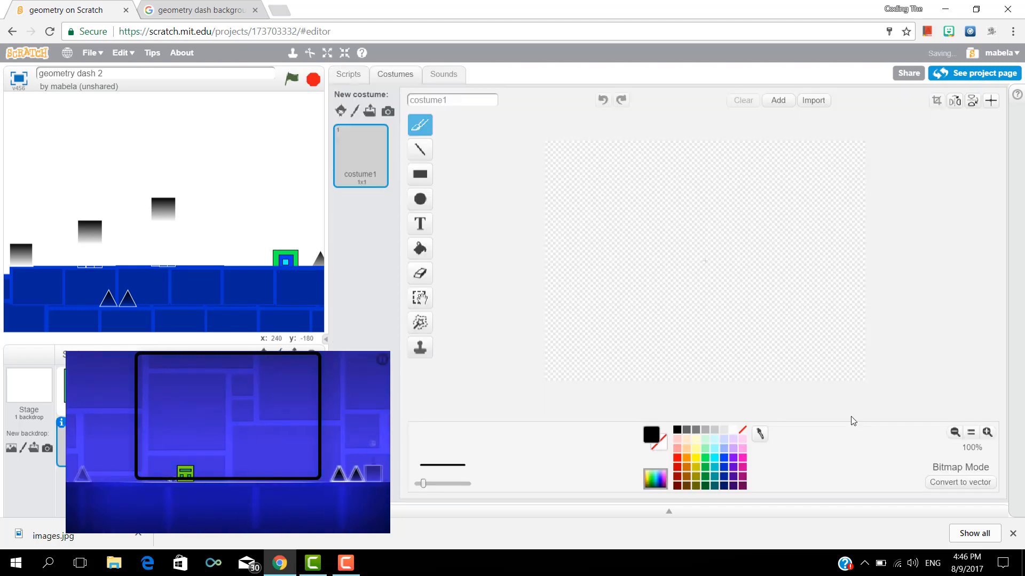
{"action": "left_click", "coordinate": [812, 101]}
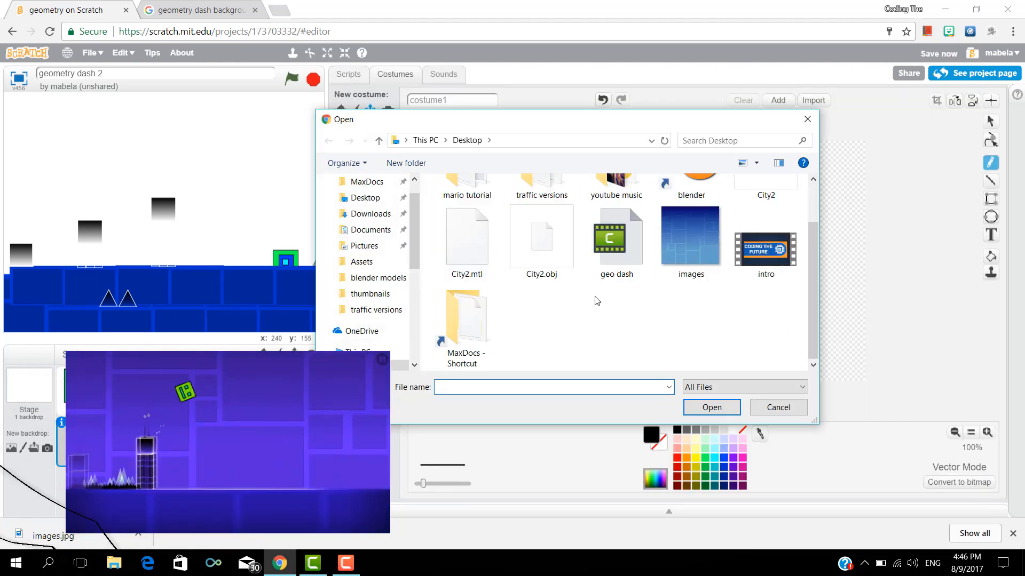
{"action": "double_click", "coordinate": [689, 234]}
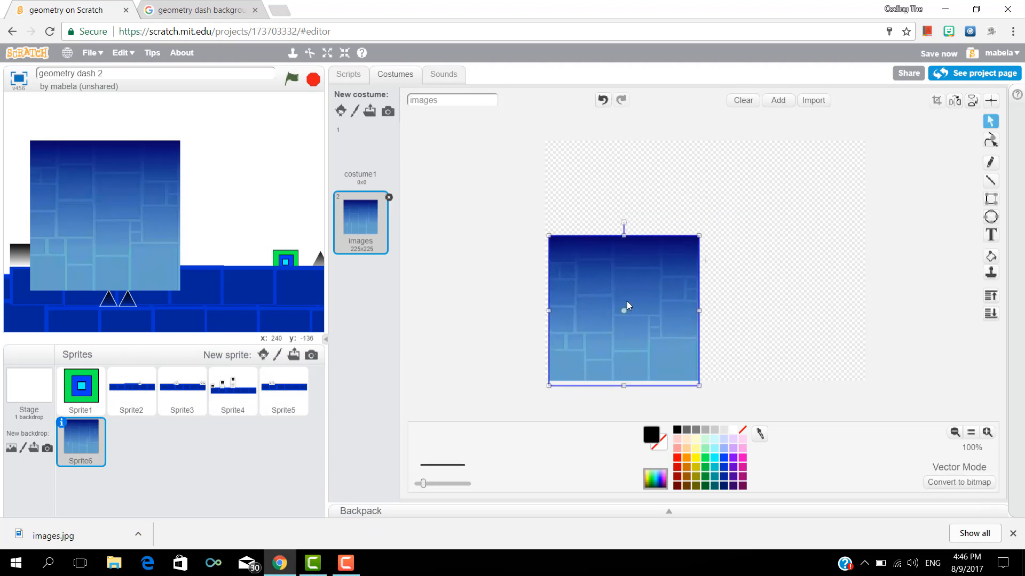
{"action": "left_click_drag", "start_coordinate": [627, 307], "coordinate": [619, 274]}
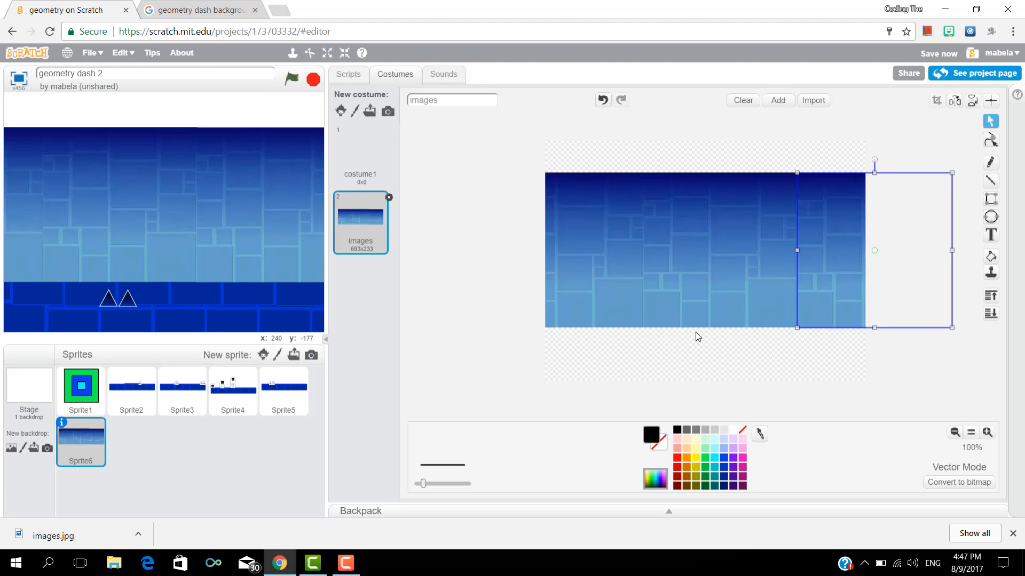
Give platform1 a green-flag script that sets its y position
{"action": "left_click", "coordinate": [348, 74]}
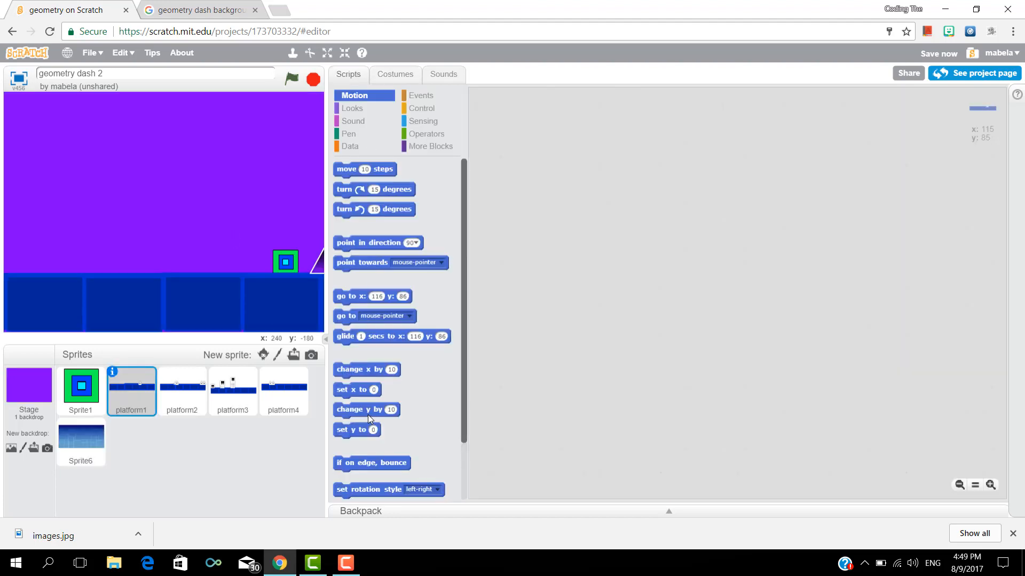
{"action": "left_click_drag", "start_coordinate": [356, 429], "coordinate": [561, 199]}
{"action": "type", "text": "86"}
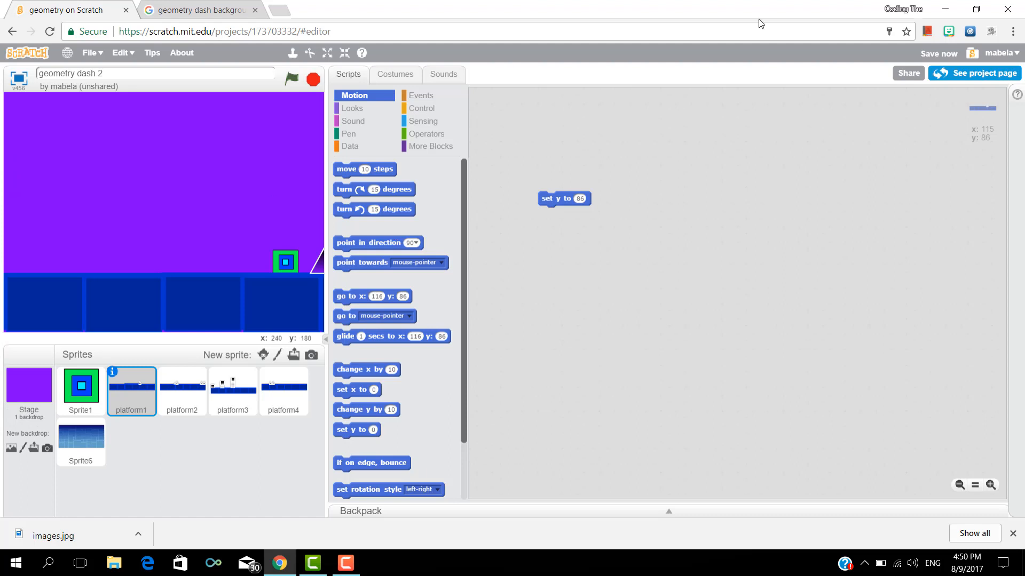
{"action": "left_click", "coordinate": [421, 95]}
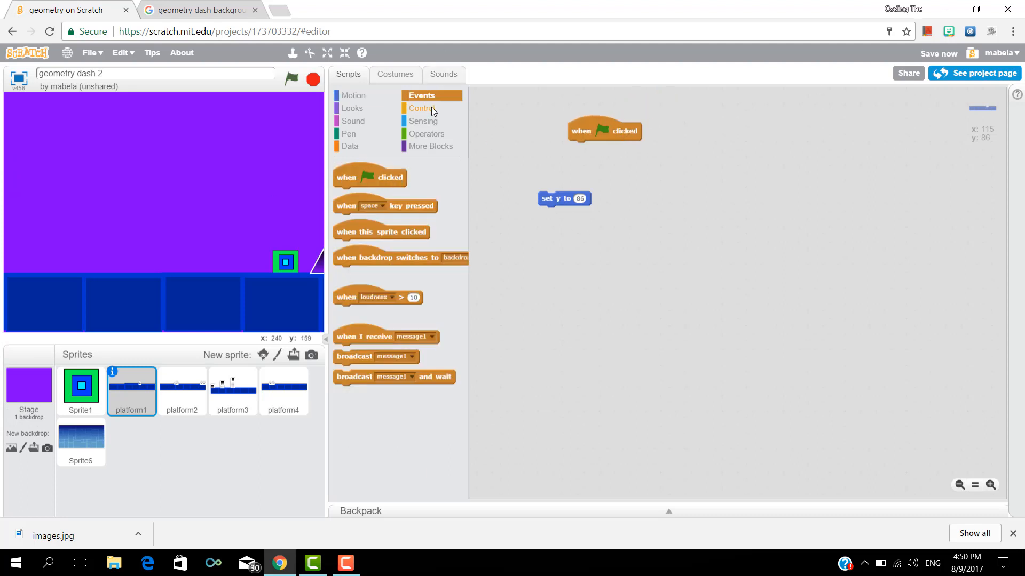
{"action": "left_click_drag", "start_coordinate": [564, 199], "coordinate": [593, 149]}
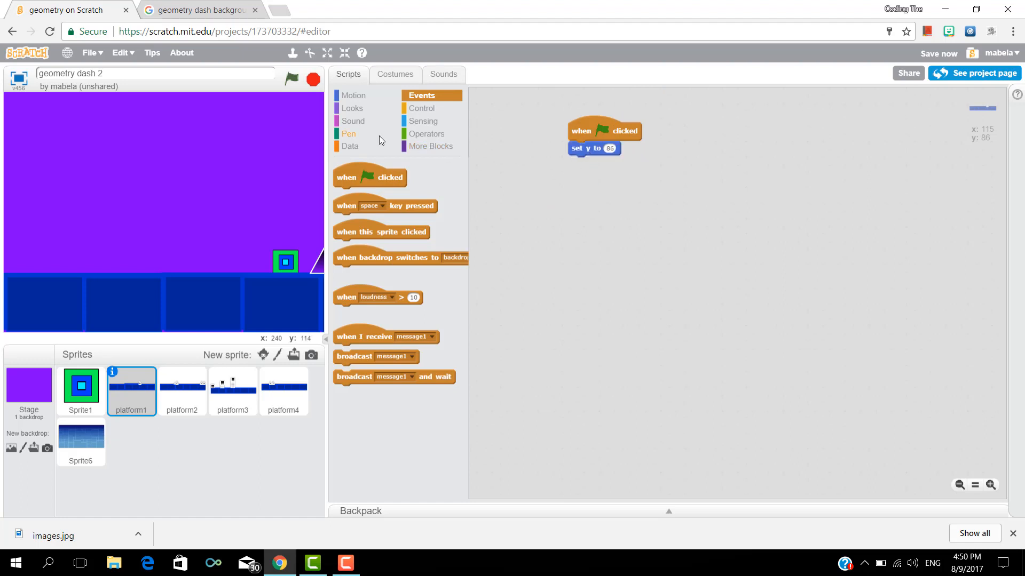
Add a forever loop to platform1's script containing a set x block
{"action": "left_click", "coordinate": [353, 95]}
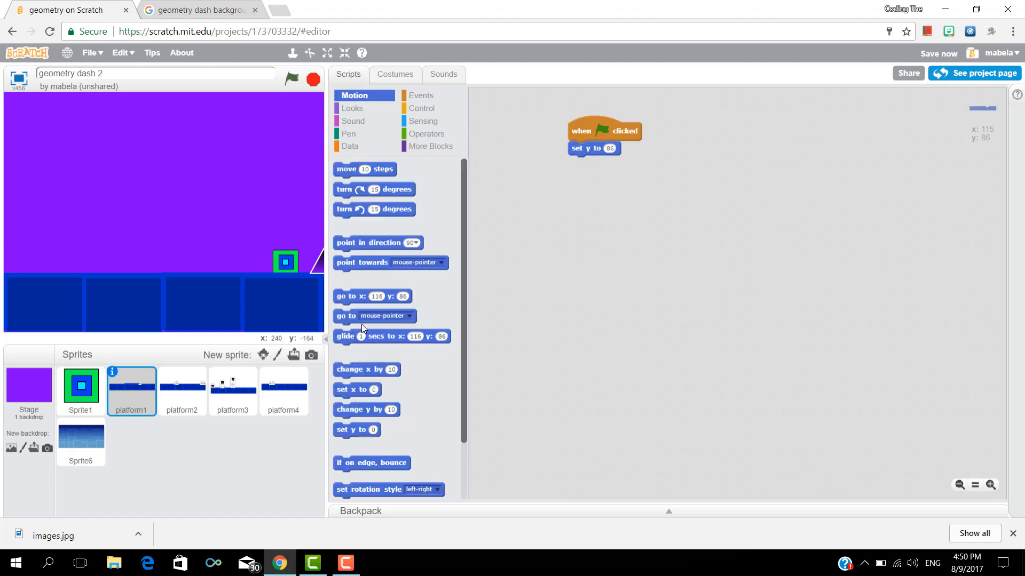
{"action": "left_click", "coordinate": [422, 107]}
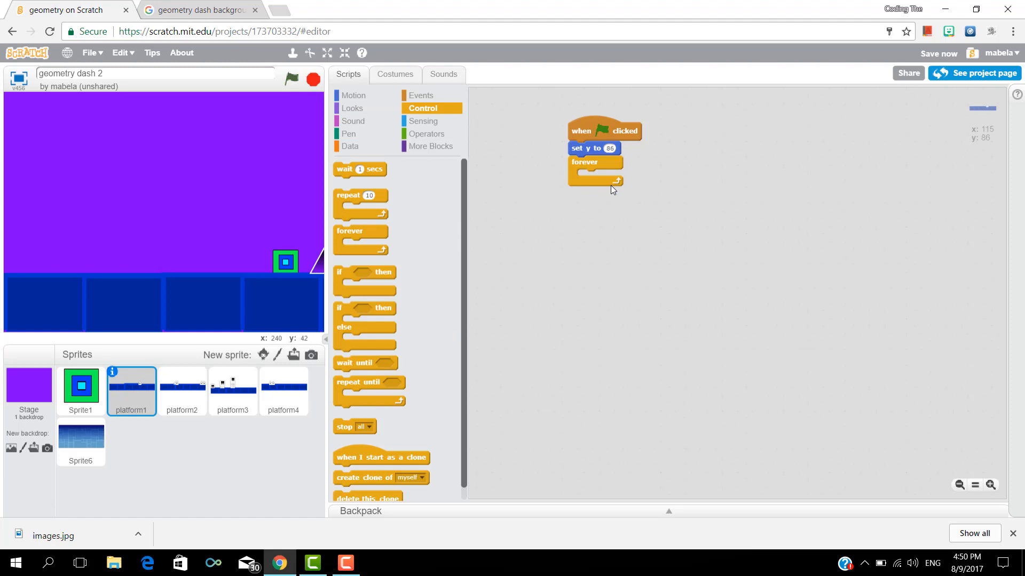
{"action": "left_click", "coordinate": [353, 95]}
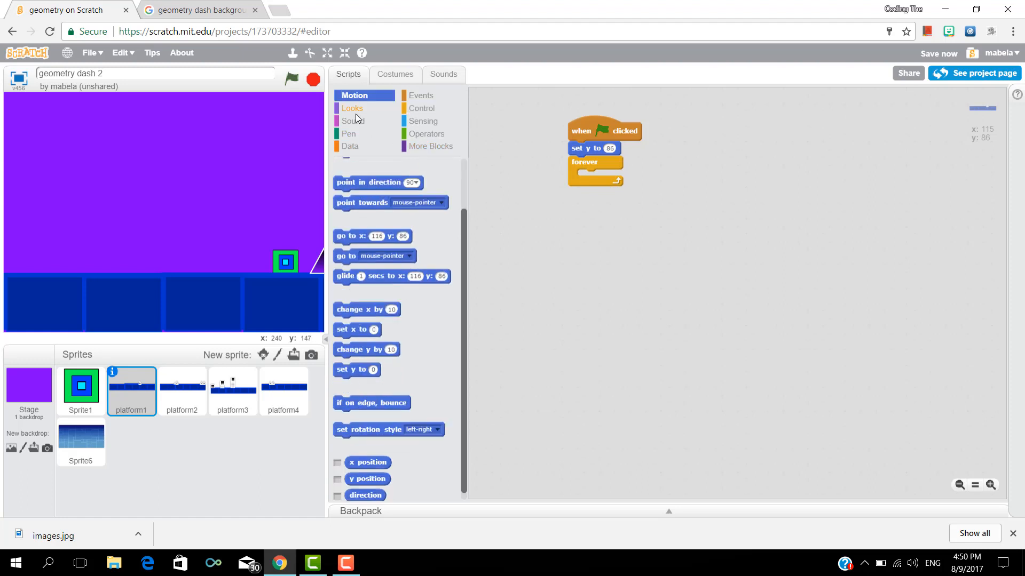
{"action": "left_click_drag", "start_coordinate": [356, 329], "coordinate": [595, 178]}
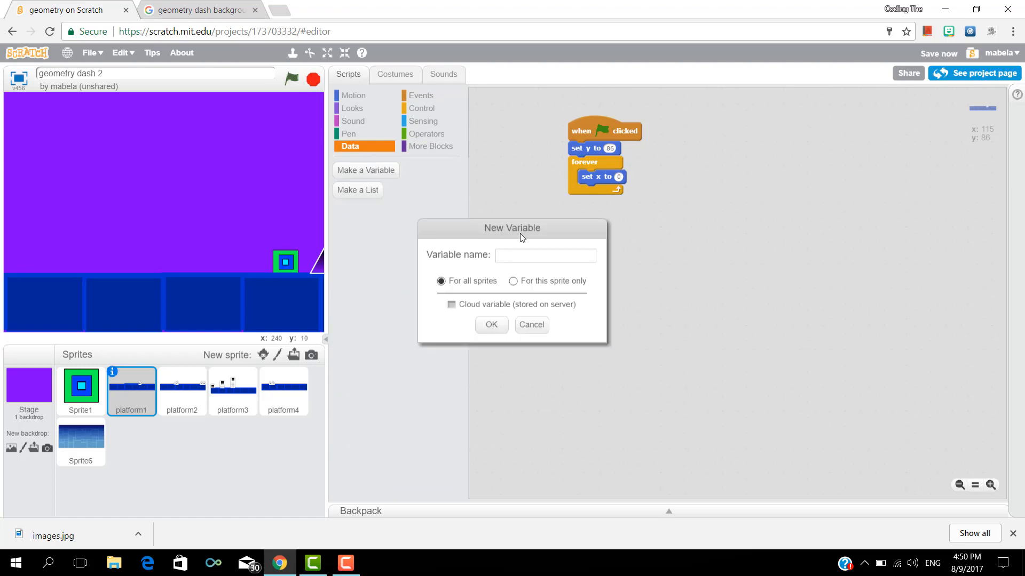
Create the xscroller variable and start an operator sum for the x position
{"action": "type", "text": "xscrolle"}
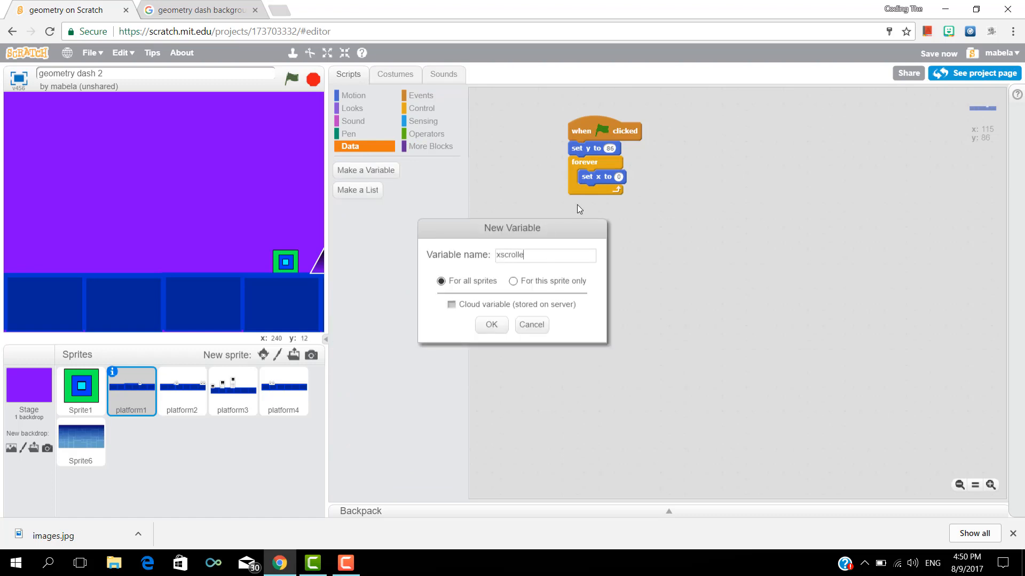
{"action": "left_click", "coordinate": [491, 324]}
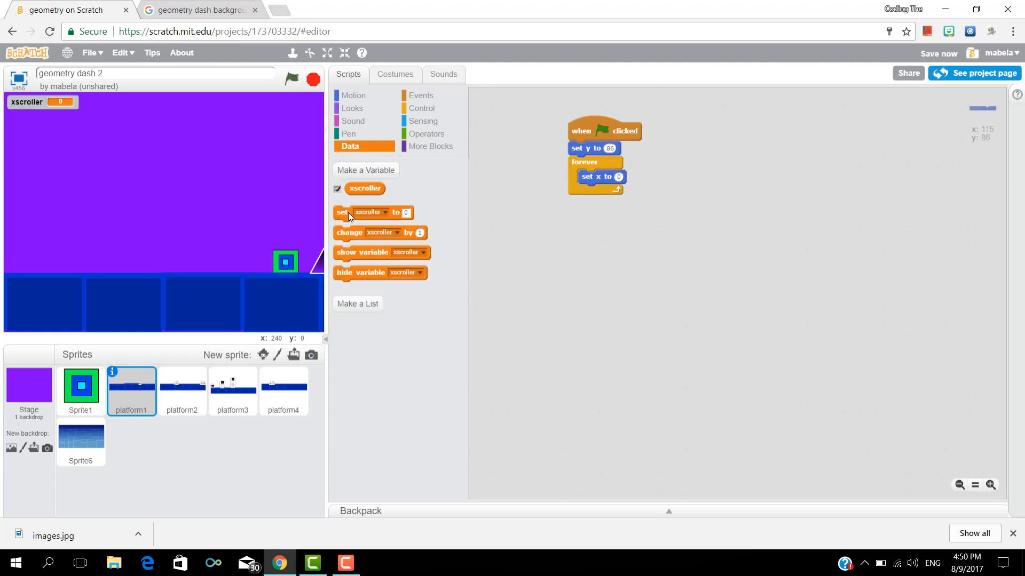
{"action": "left_click", "coordinate": [427, 133]}
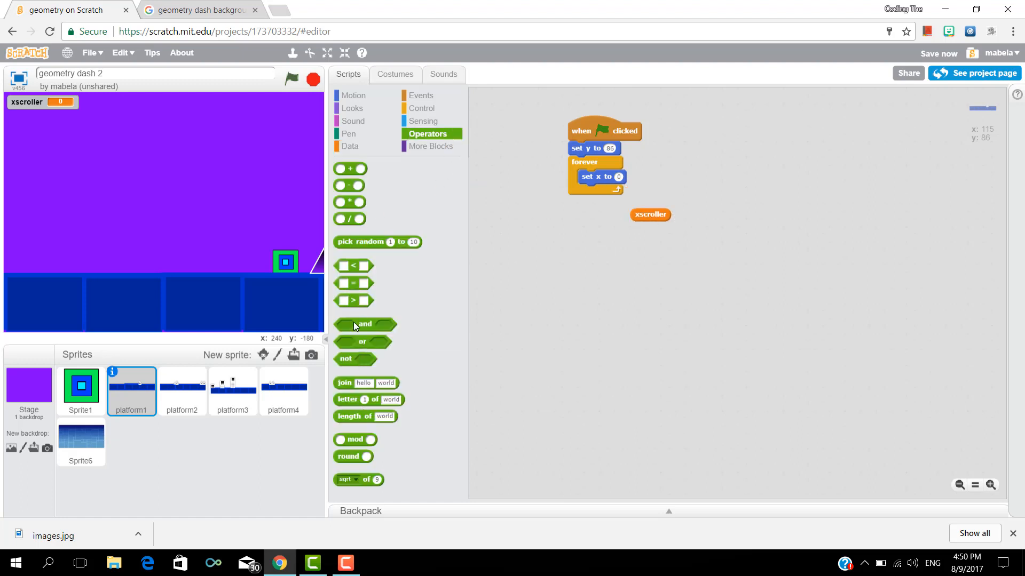
{"action": "left_click_drag", "start_coordinate": [350, 168], "coordinate": [561, 237]}
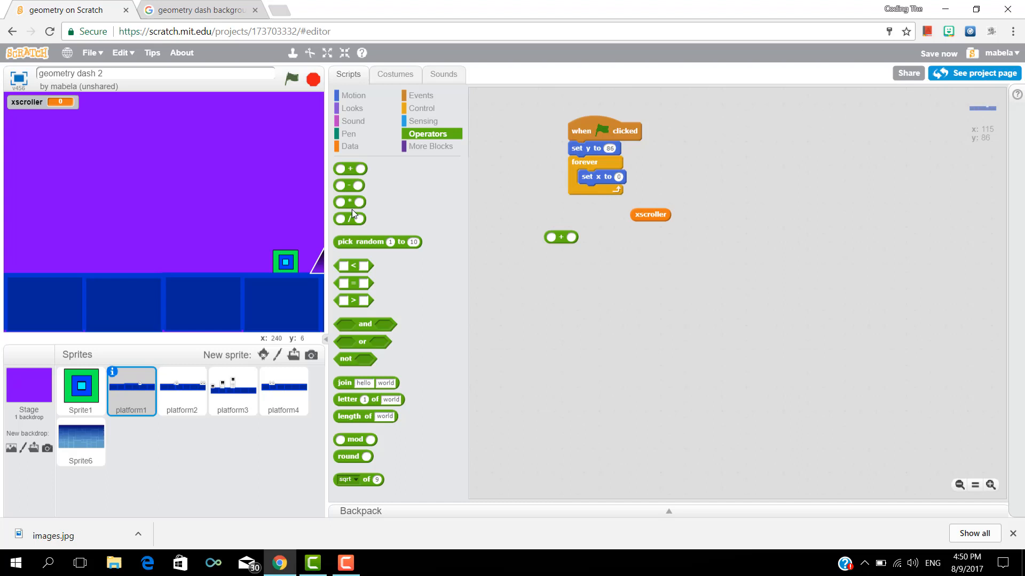
Set platform1's x to xscroller + 240 × 0 and copy the script to platform2
{"action": "left_click_drag", "start_coordinate": [650, 214], "coordinate": [563, 237]}
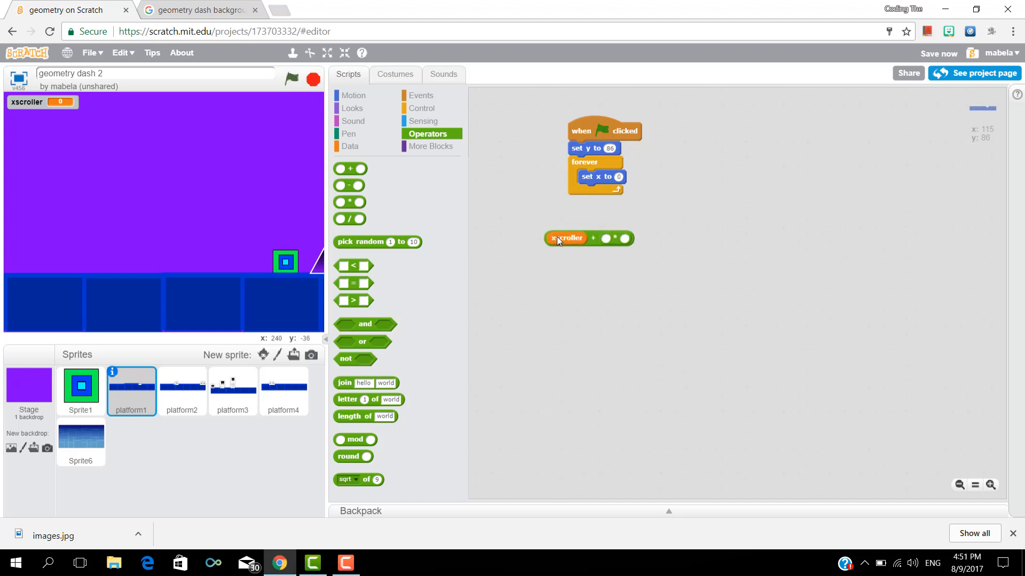
{"action": "left_click_drag", "start_coordinate": [588, 238], "coordinate": [618, 179]}
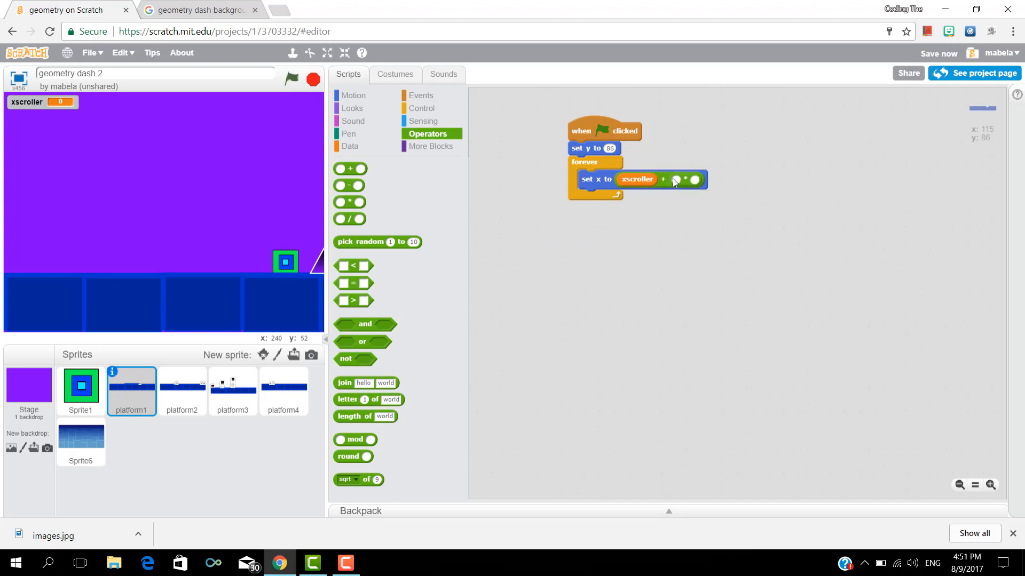
{"action": "type", "text": "240"}
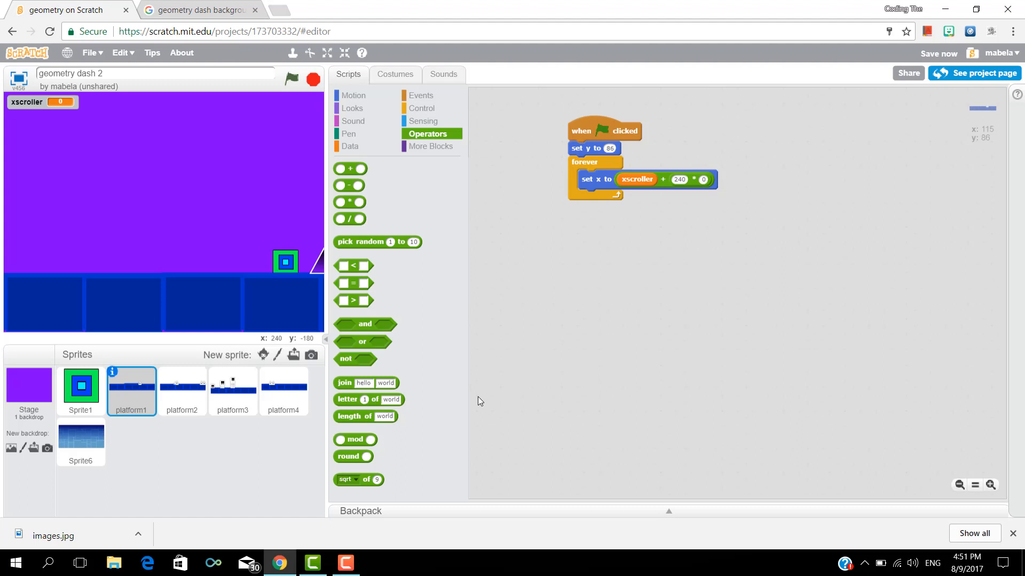
{"action": "left_click_drag", "start_coordinate": [604, 130], "coordinate": [182, 372]}
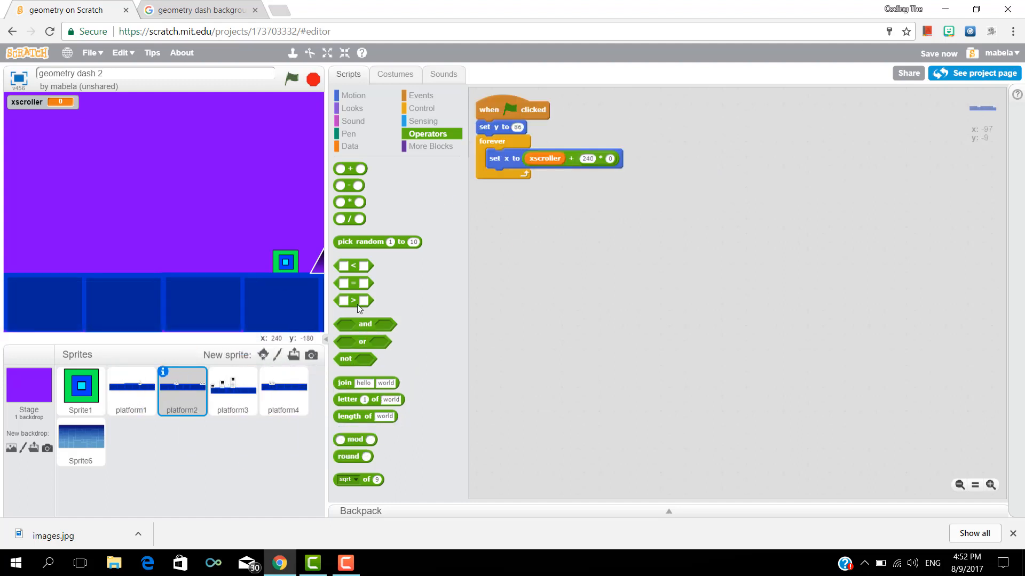
Move the player cube toward stage centre and give it a green-flag forever loop
{"action": "left_click", "coordinate": [81, 385]}
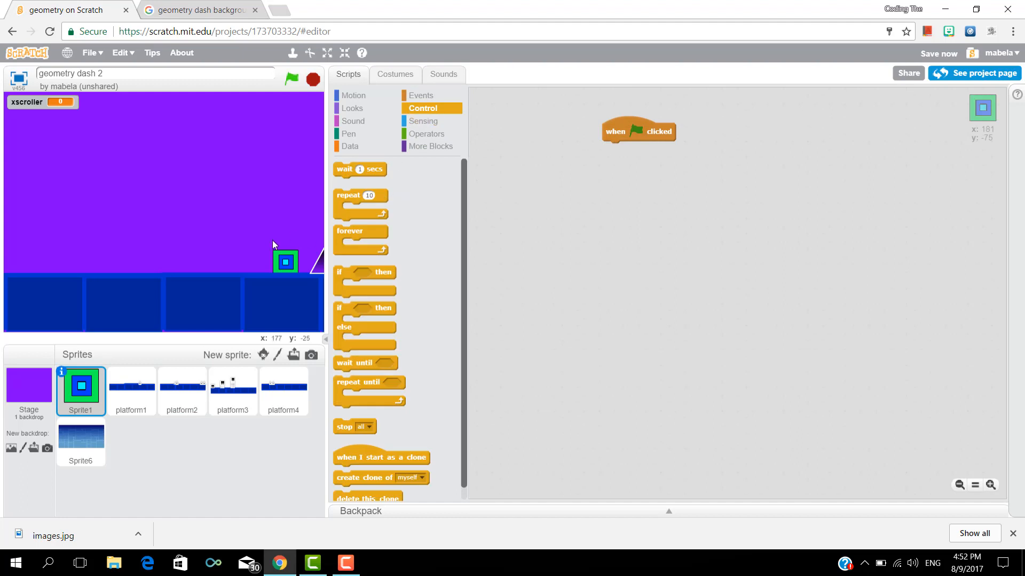
{"action": "left_click_drag", "start_coordinate": [286, 260], "coordinate": [164, 260]}
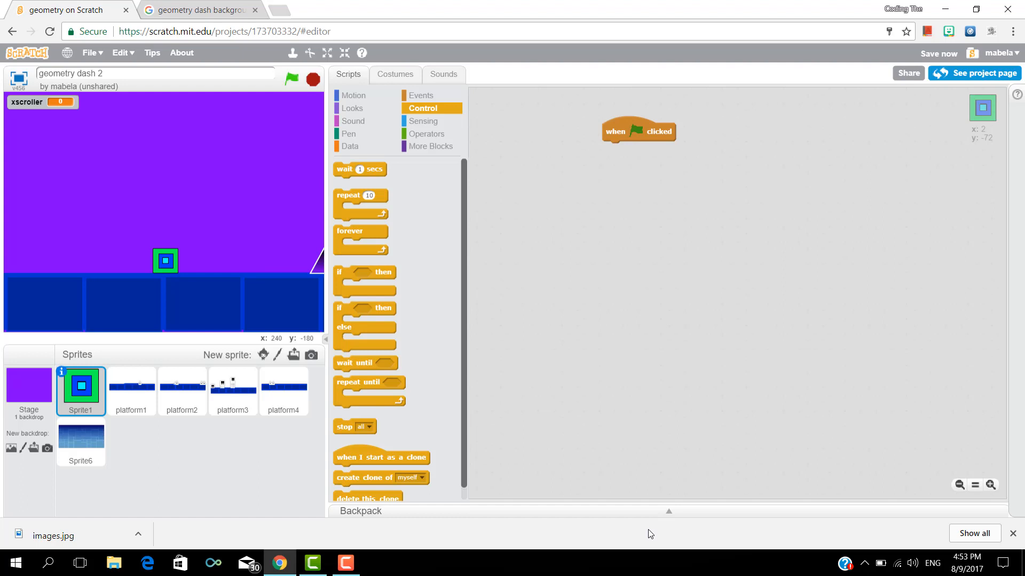
{"action": "mouse_move", "coordinate": [651, 541]}
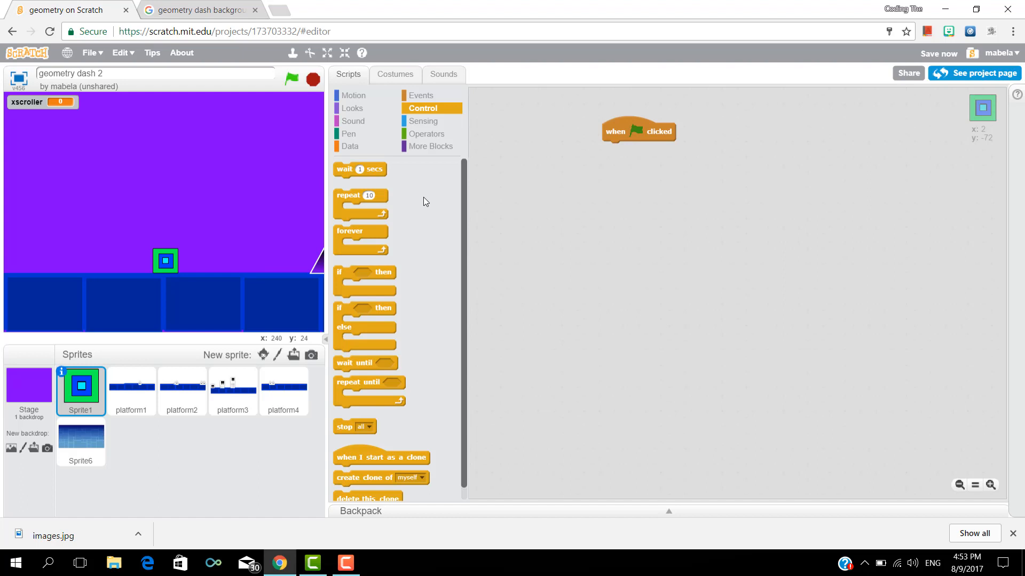
{"action": "left_click_drag", "start_coordinate": [360, 231], "coordinate": [627, 147]}
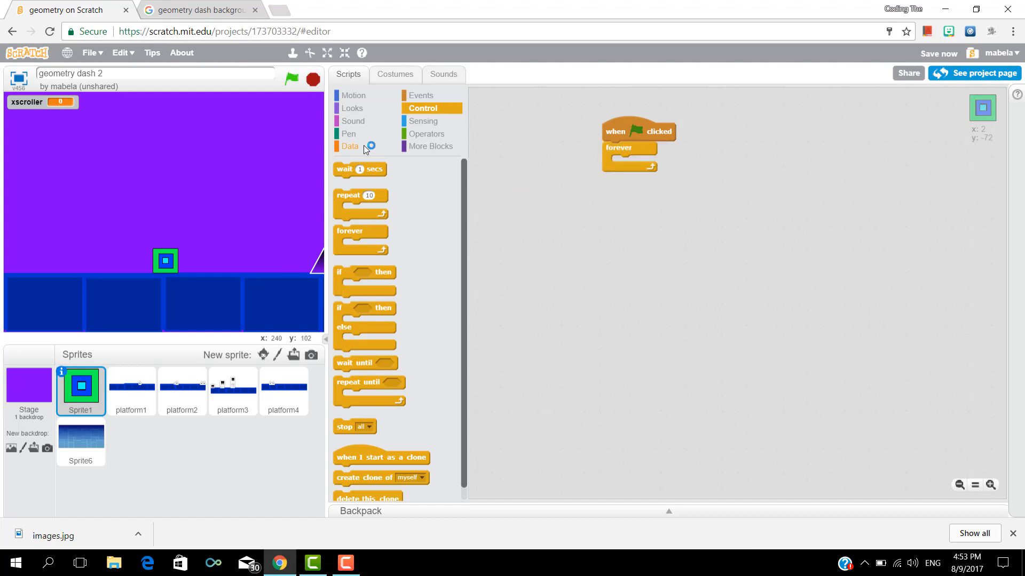
Make the loop change xscroller by 1 and run the game to test scrolling
{"action": "left_click", "coordinate": [349, 147]}
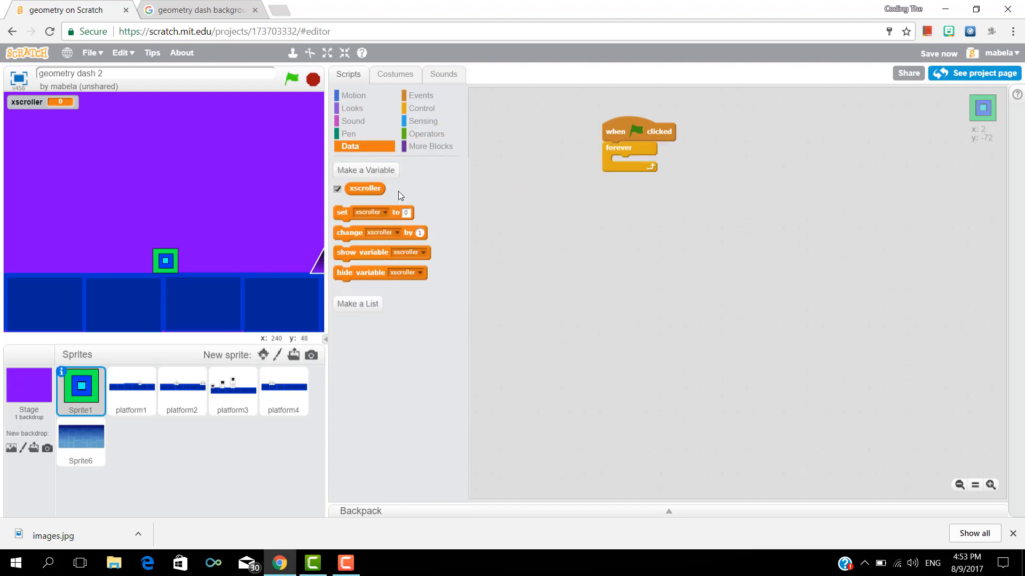
{"action": "left_click", "coordinate": [292, 79]}
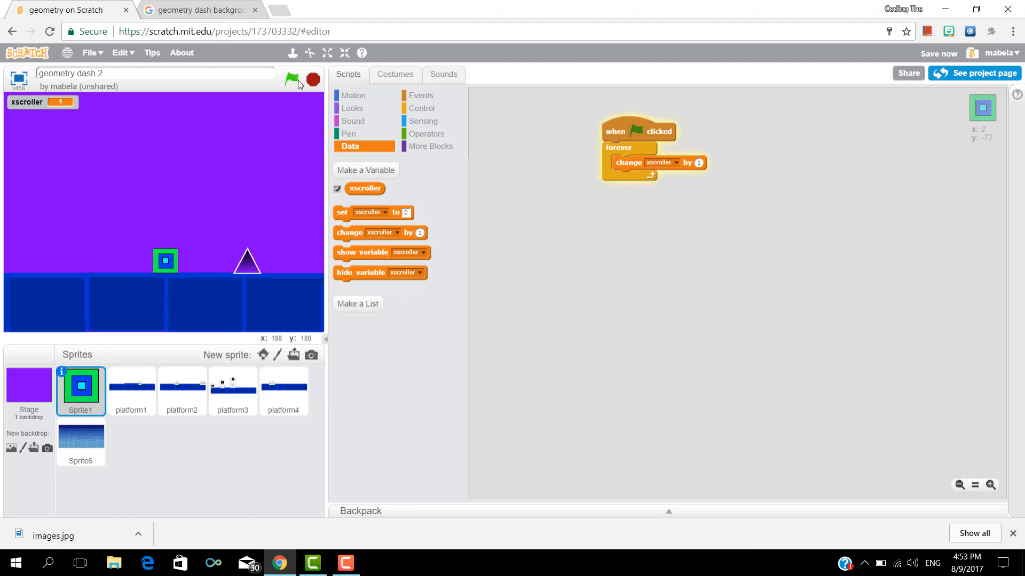
{"action": "left_click", "coordinate": [292, 79]}
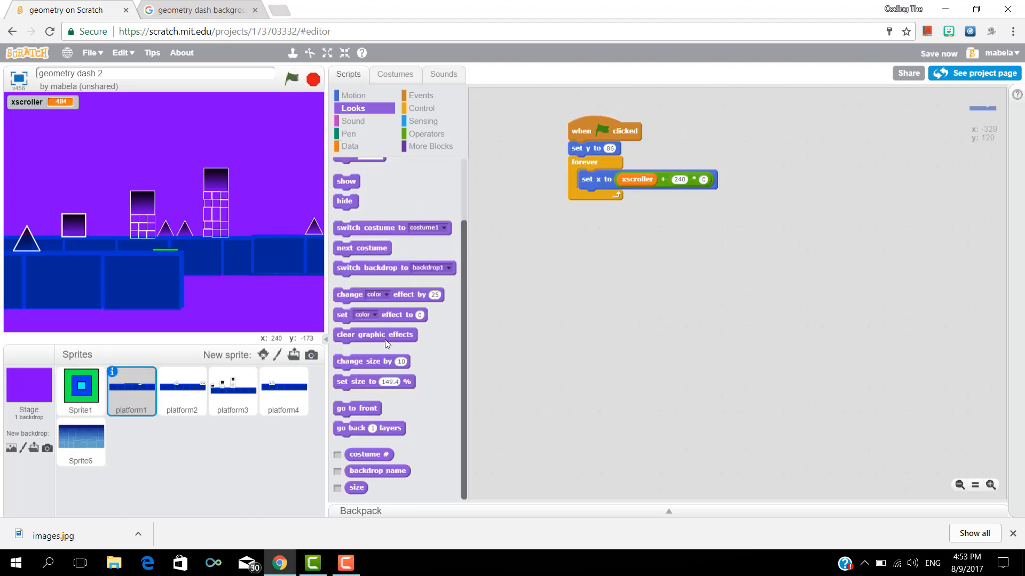
{"action": "mouse_move", "coordinate": [364, 386]}
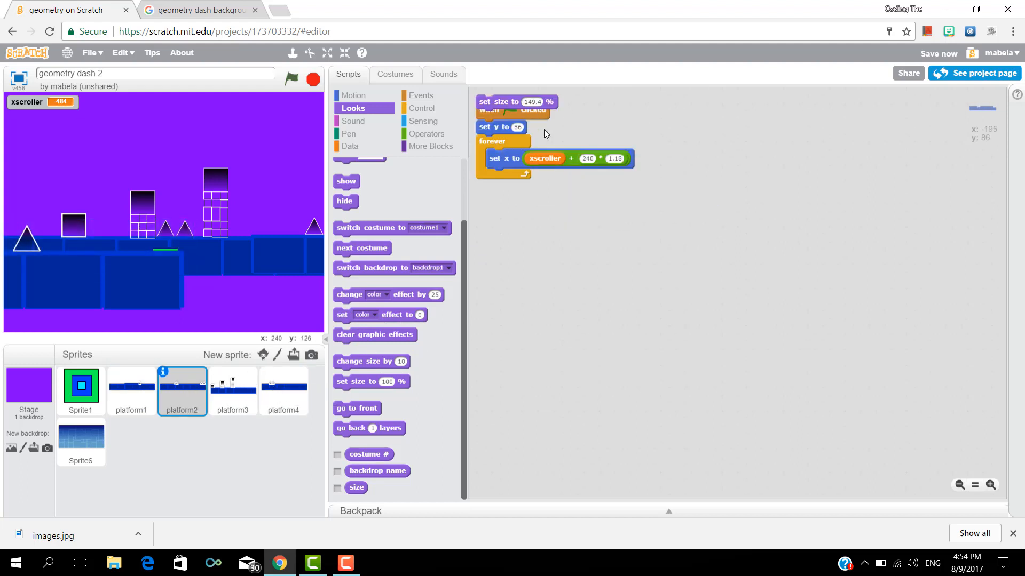
Add set size to 149.4% to platform3's start script and test the resized platforms
{"action": "left_click", "coordinate": [233, 386]}
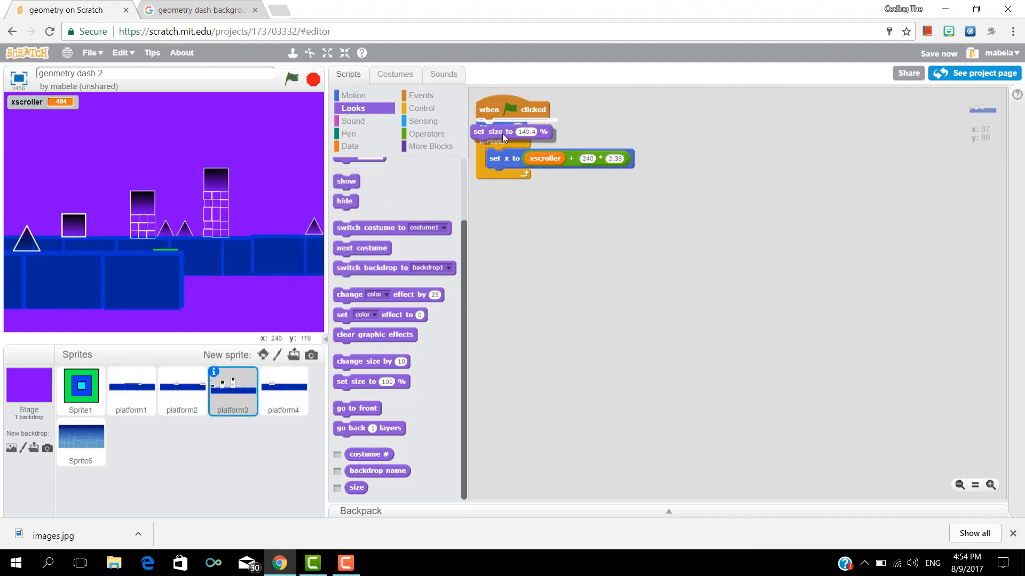
{"action": "left_click", "coordinate": [284, 392]}
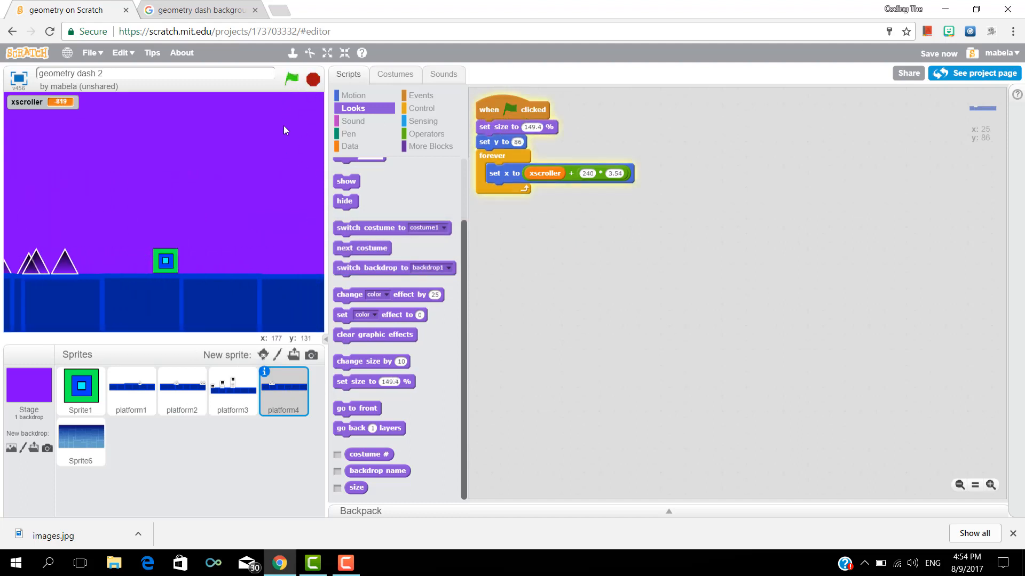
{"action": "left_click", "coordinate": [291, 79]}
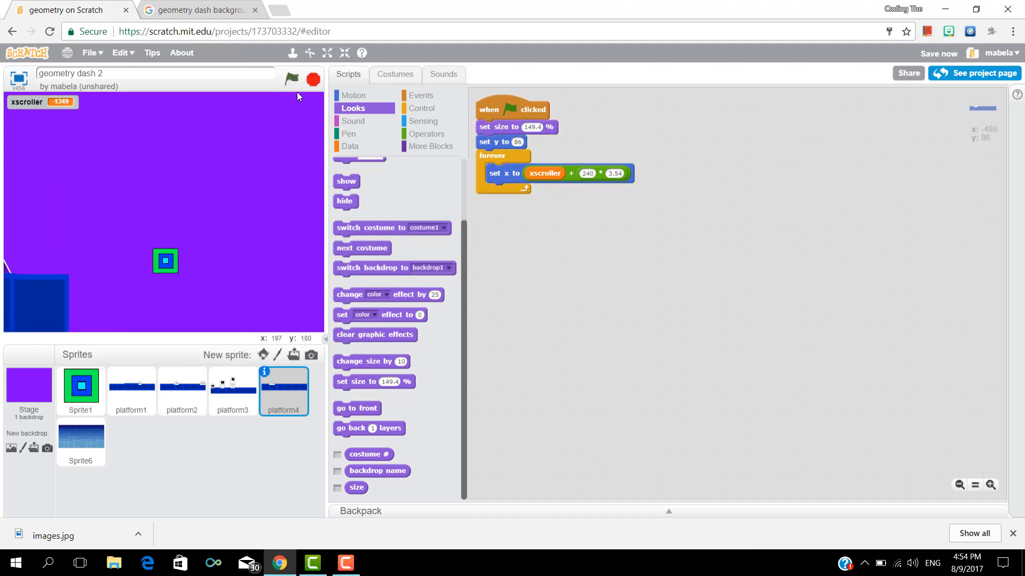
{"action": "left_click", "coordinate": [131, 386]}
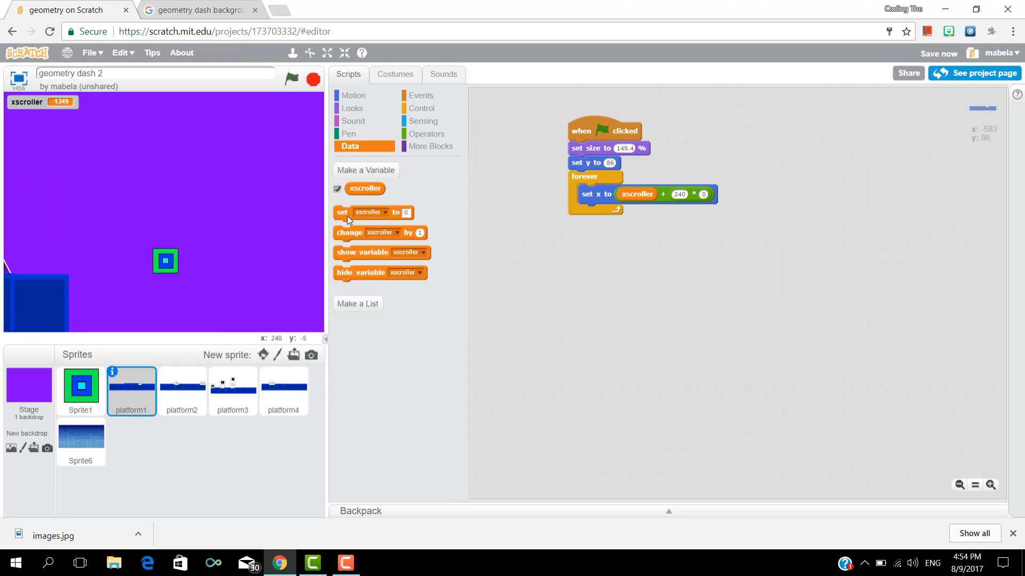
Change platform2's and platform4's 240 multipliers to whole numbers and rerun the game
{"action": "left_click", "coordinate": [182, 386]}
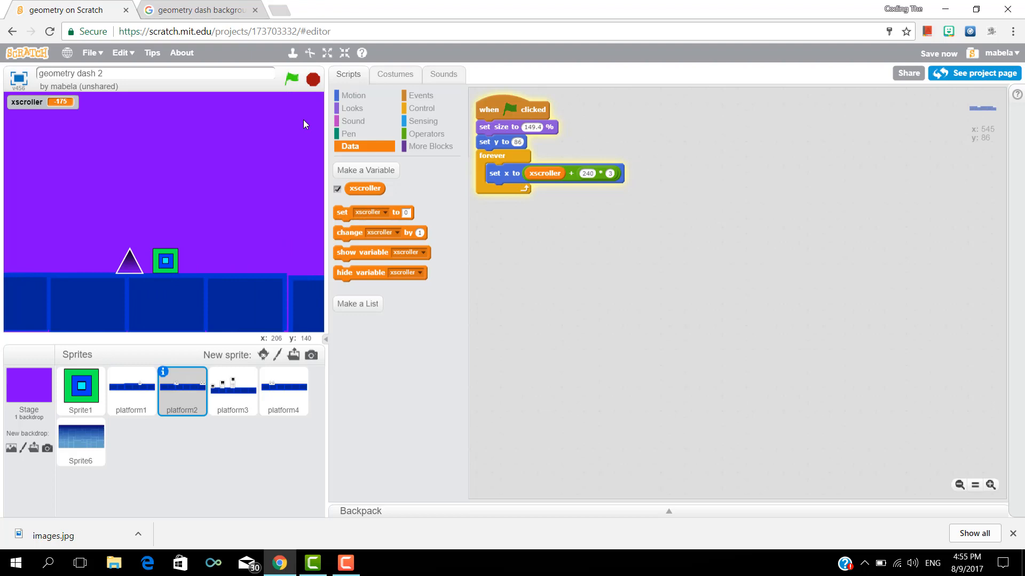
{"action": "left_click", "coordinate": [313, 78]}
{"action": "type", "text": ".54"}
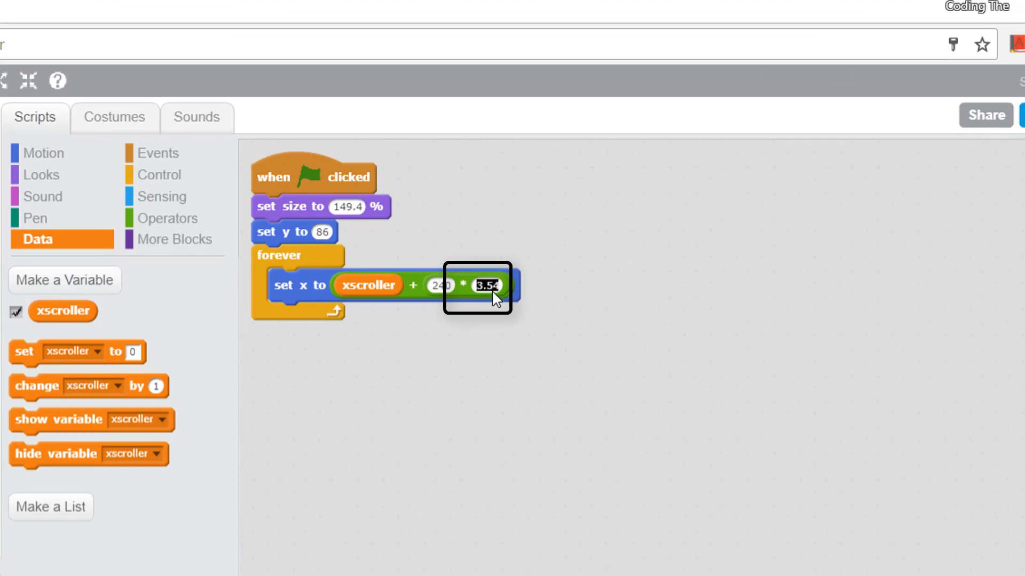
{"action": "type", "text": "9"}
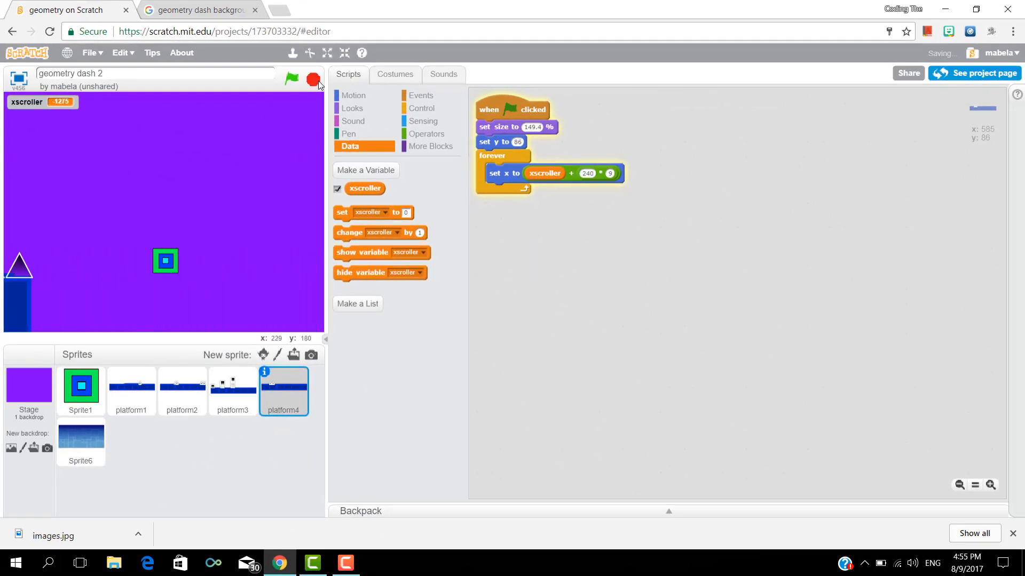
{"action": "right_click", "coordinate": [283, 390]}
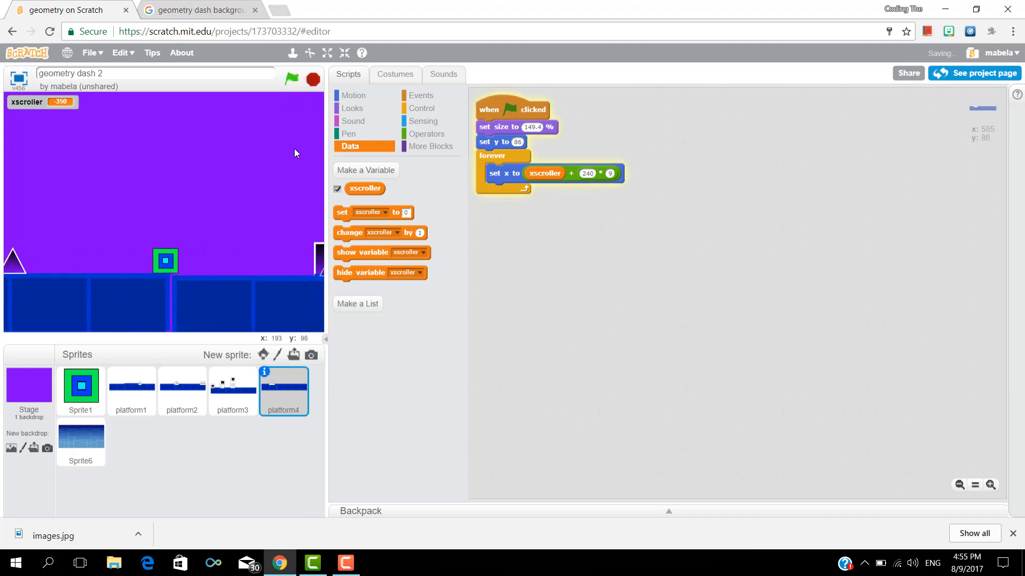
{"action": "left_click", "coordinate": [290, 78]}
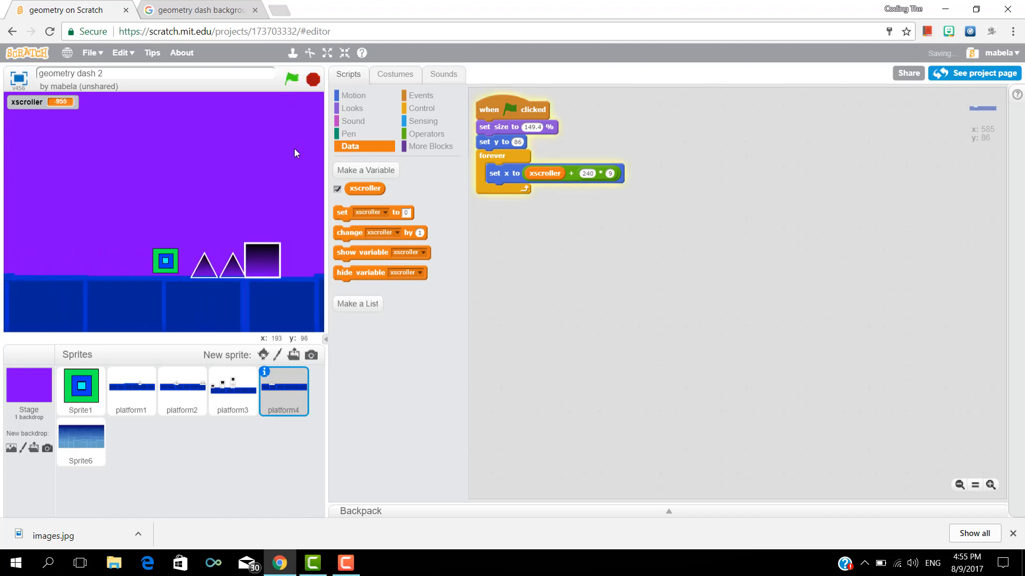